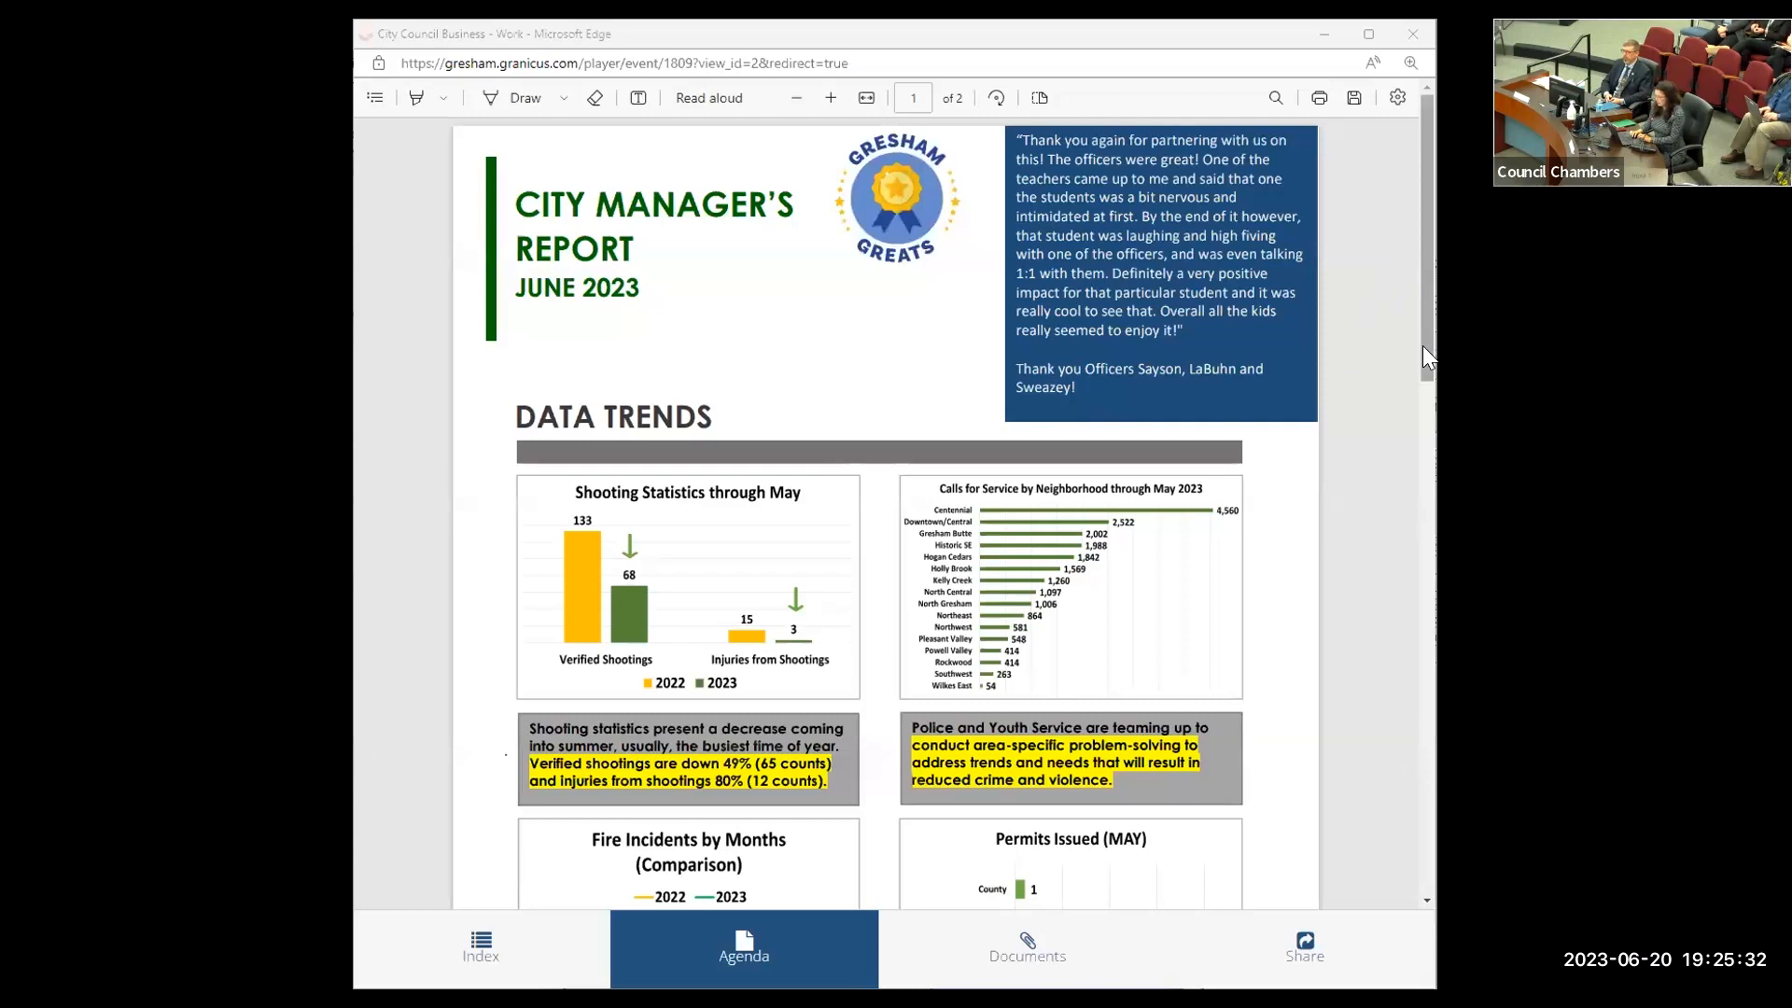
{"action": "scroll", "scroll_direction": "down", "scroll_amount": 3}
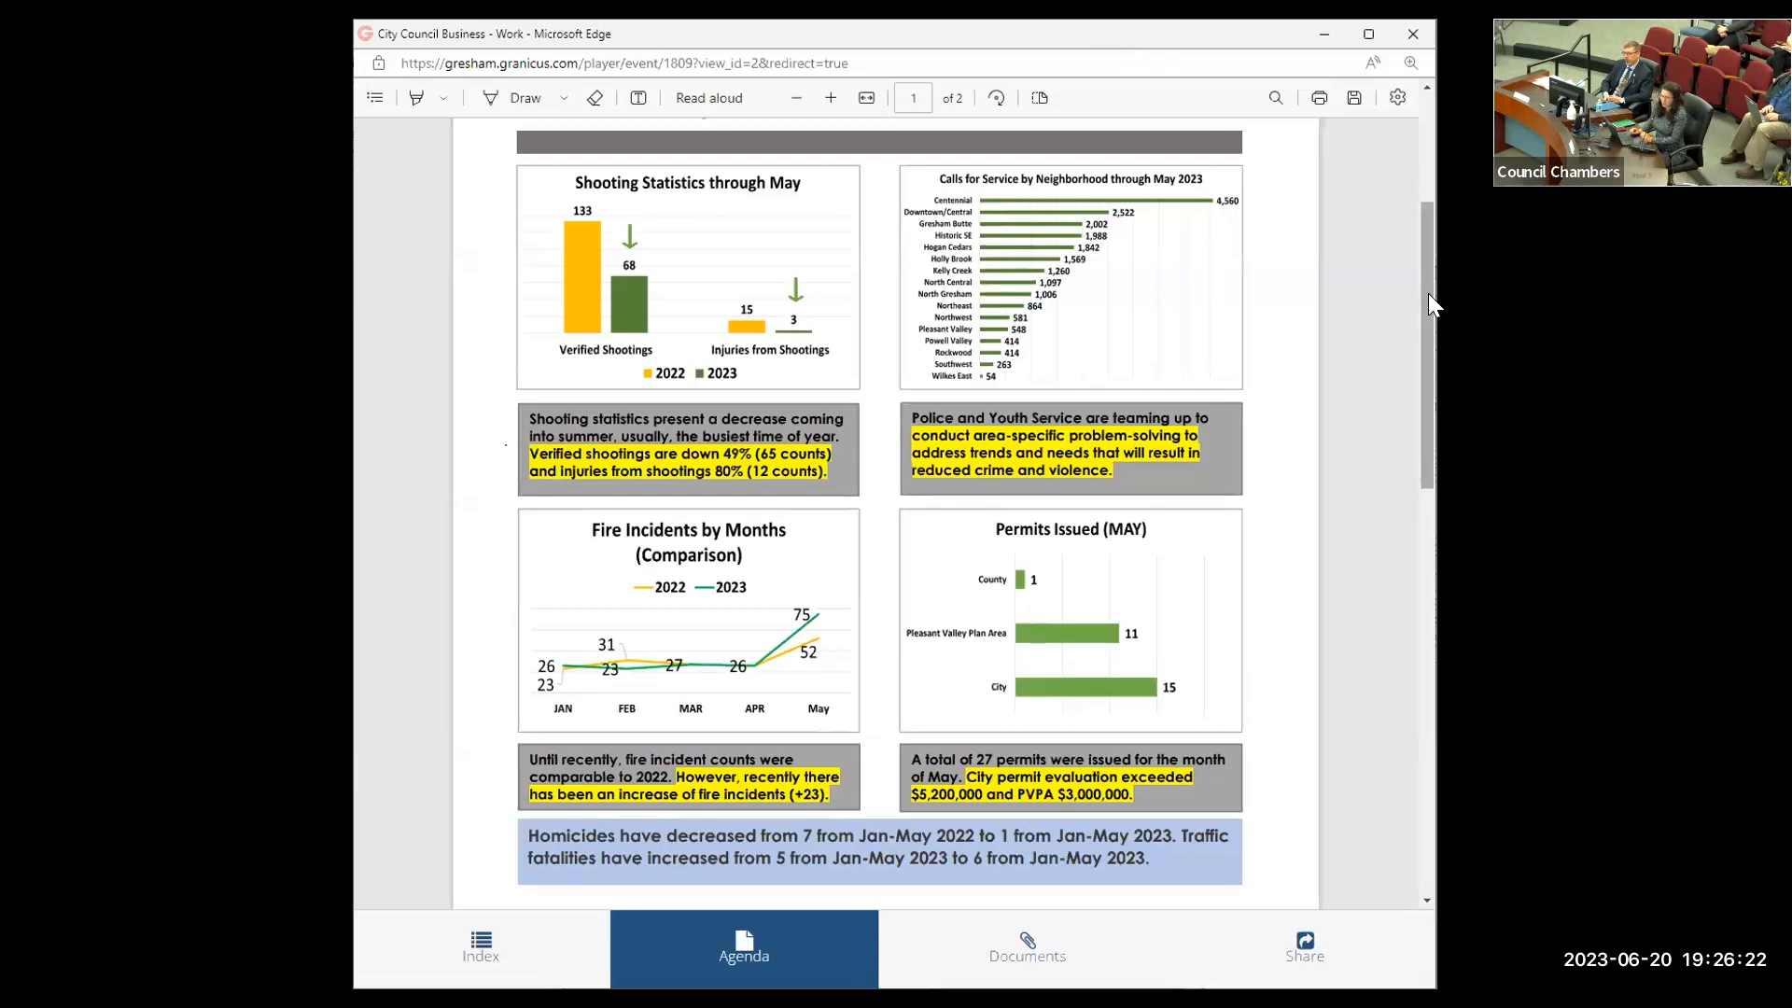
{"action": "scroll", "scroll_direction": "down", "scroll_amount": 3}
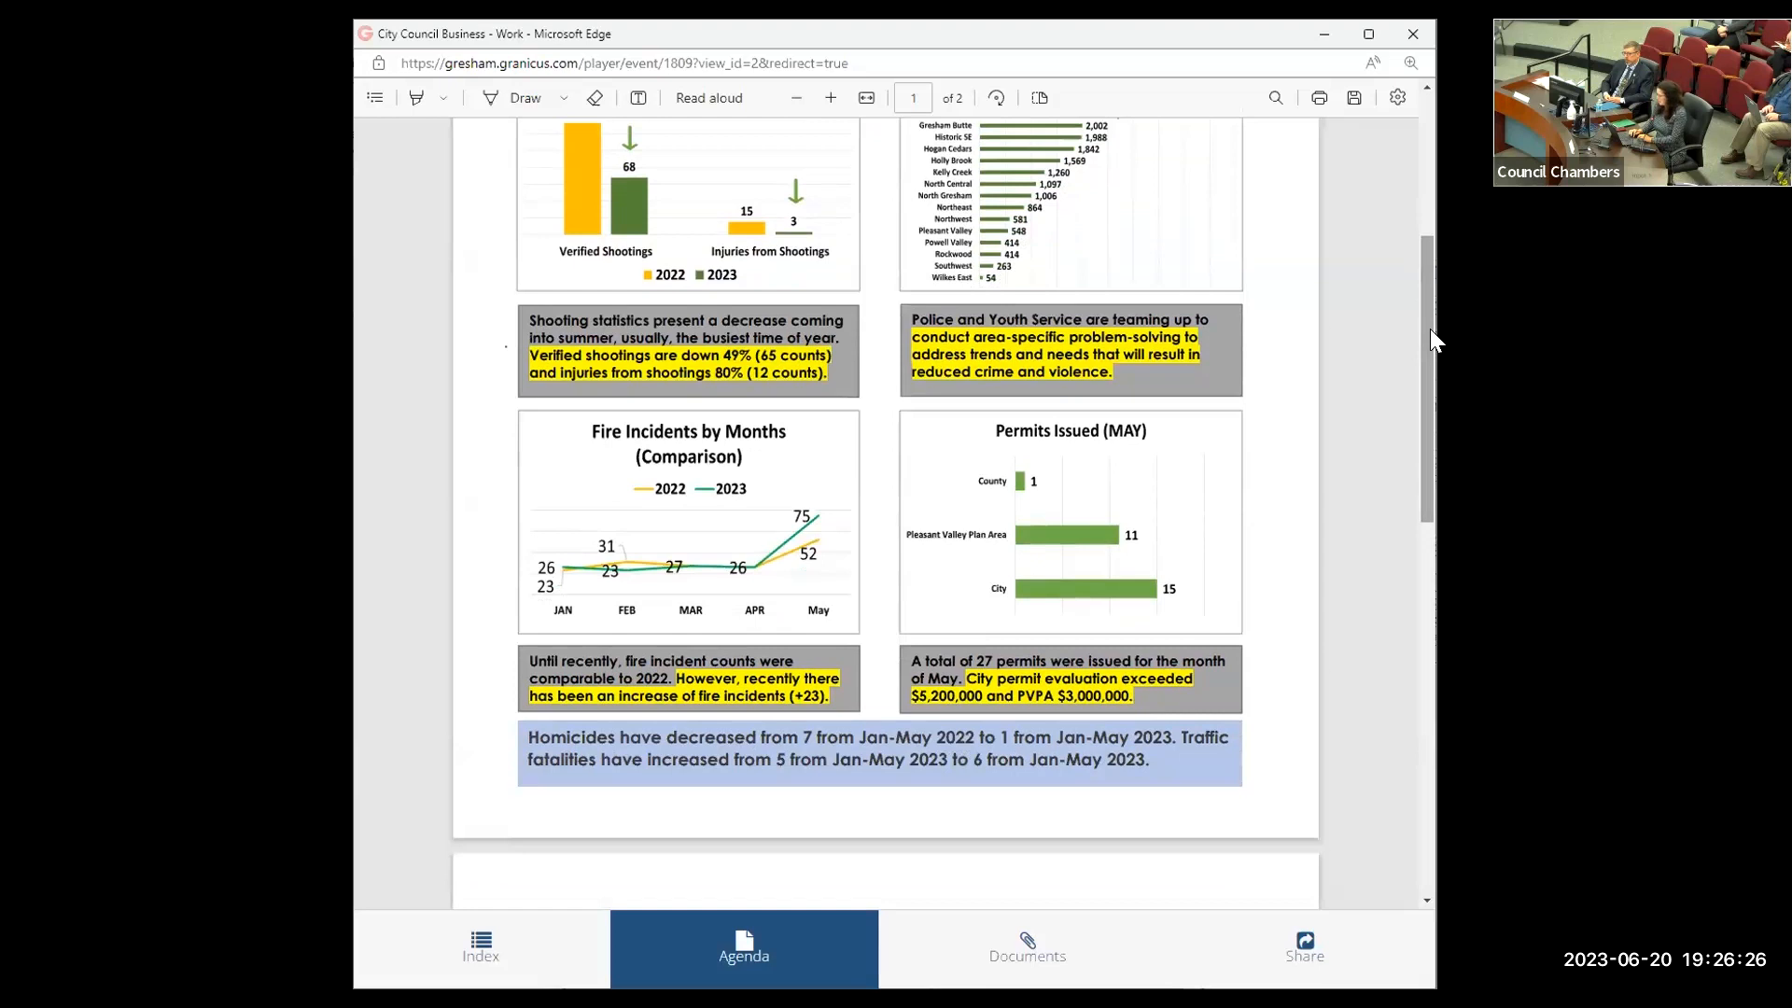
{"action": "mouse_move", "coordinate": [1428, 318]}
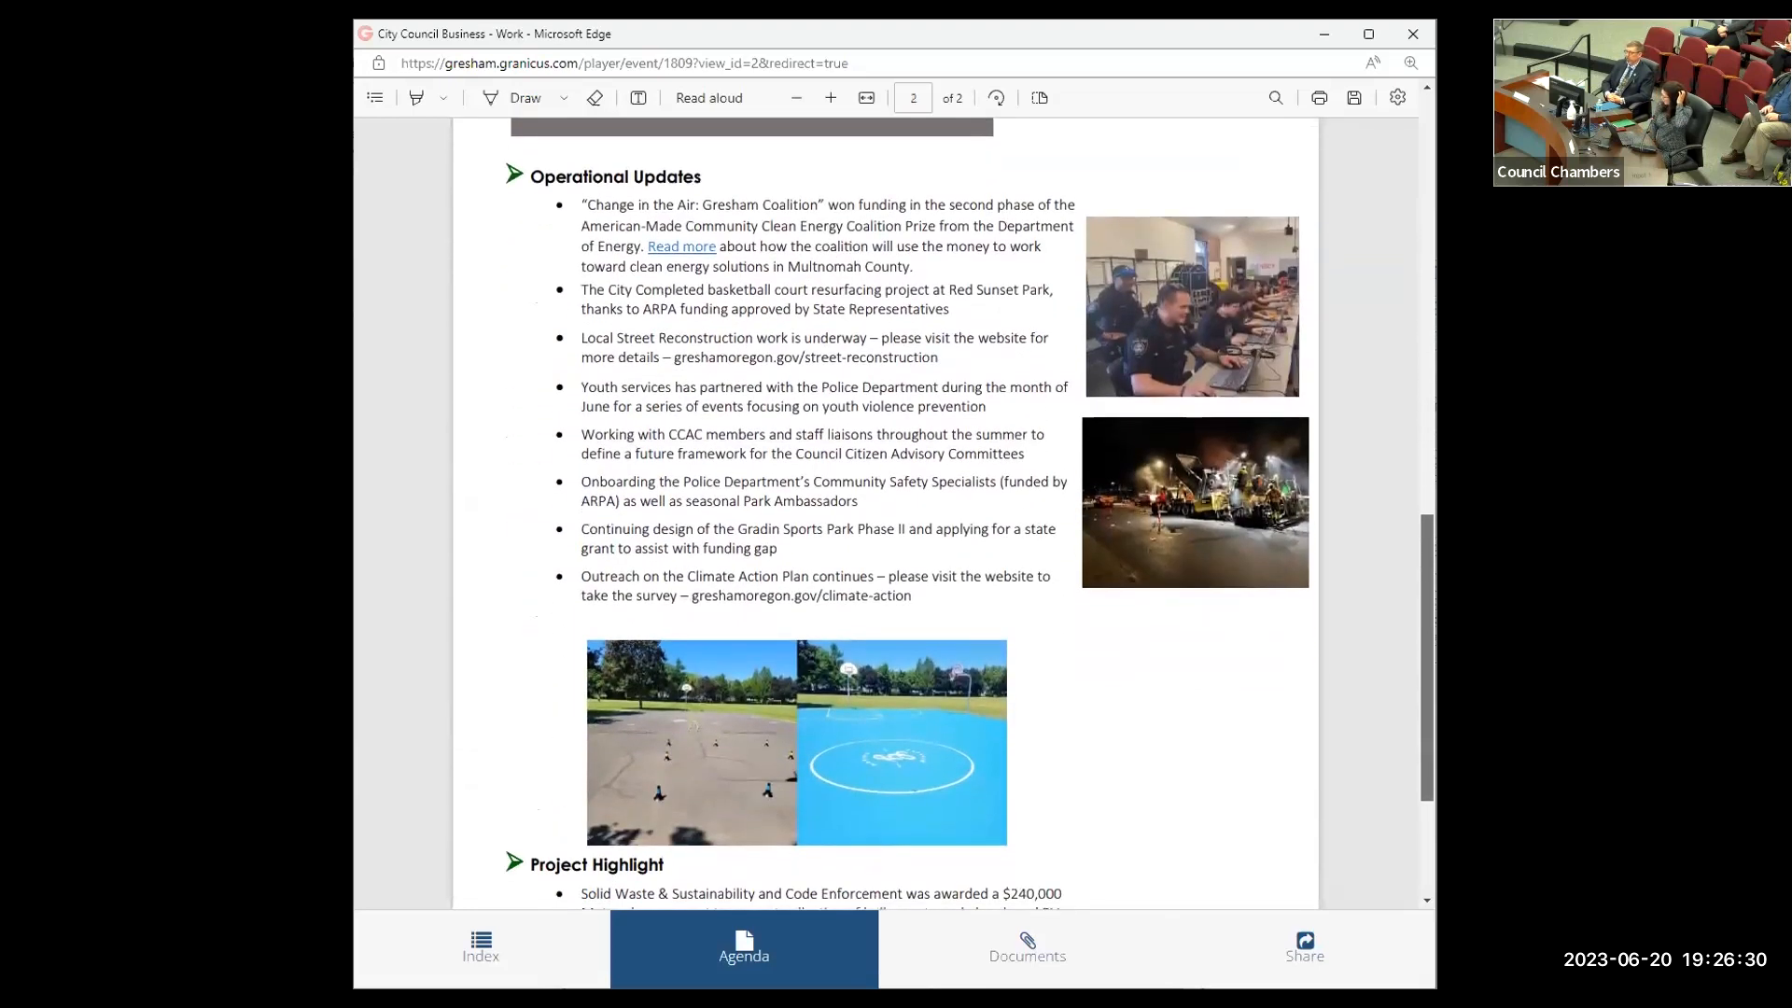
{"action": "scroll", "scroll_direction": "down", "scroll_amount": 3}
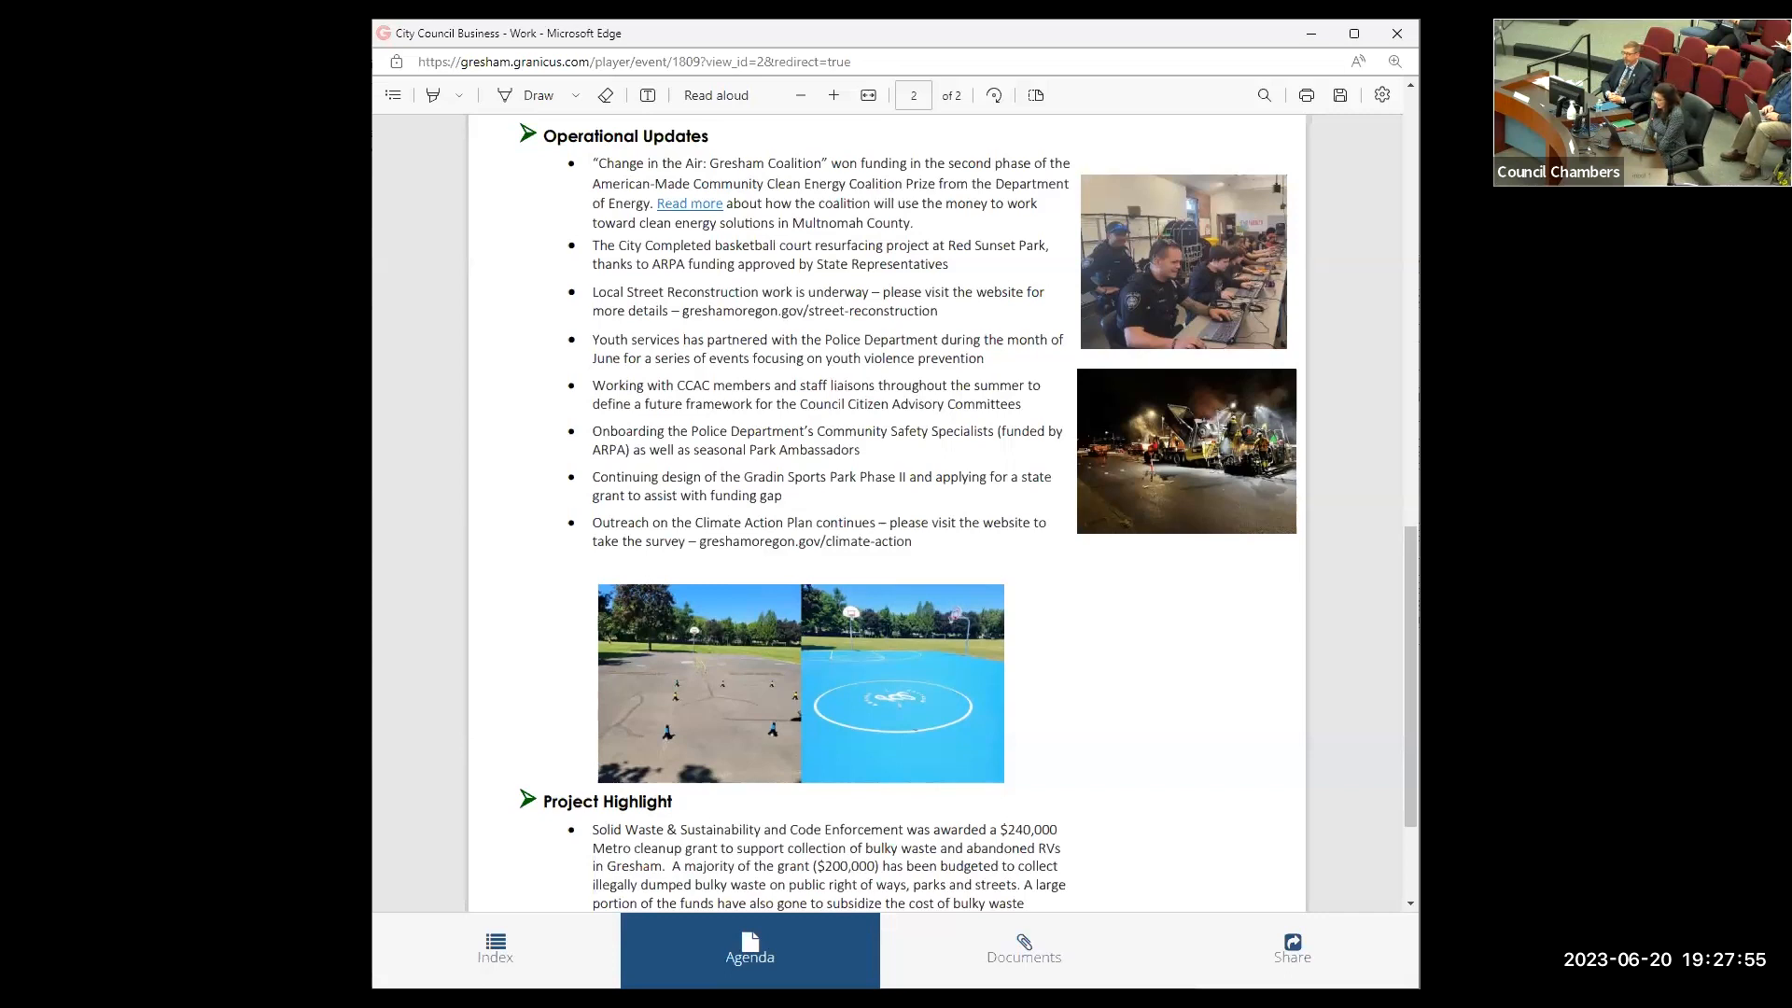
{"action": "scroll", "scroll_direction": "down", "scroll_amount": 3}
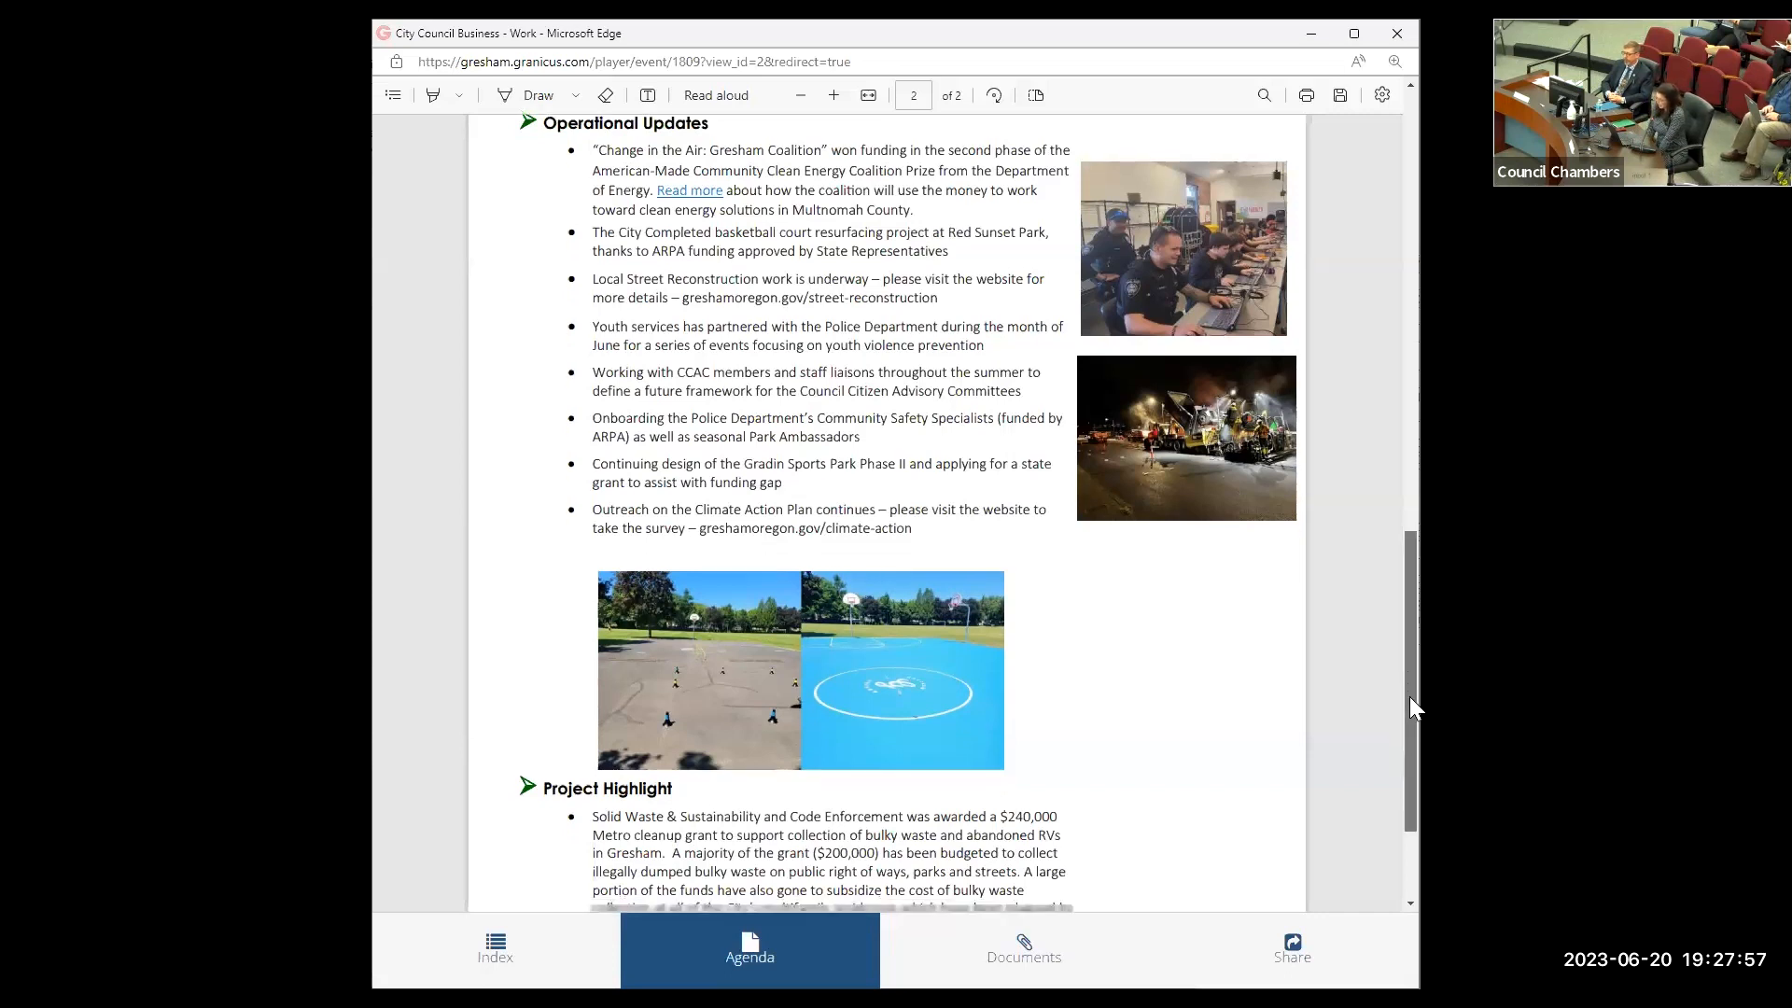
{"action": "scroll", "scroll_direction": "down", "scroll_amount": 3}
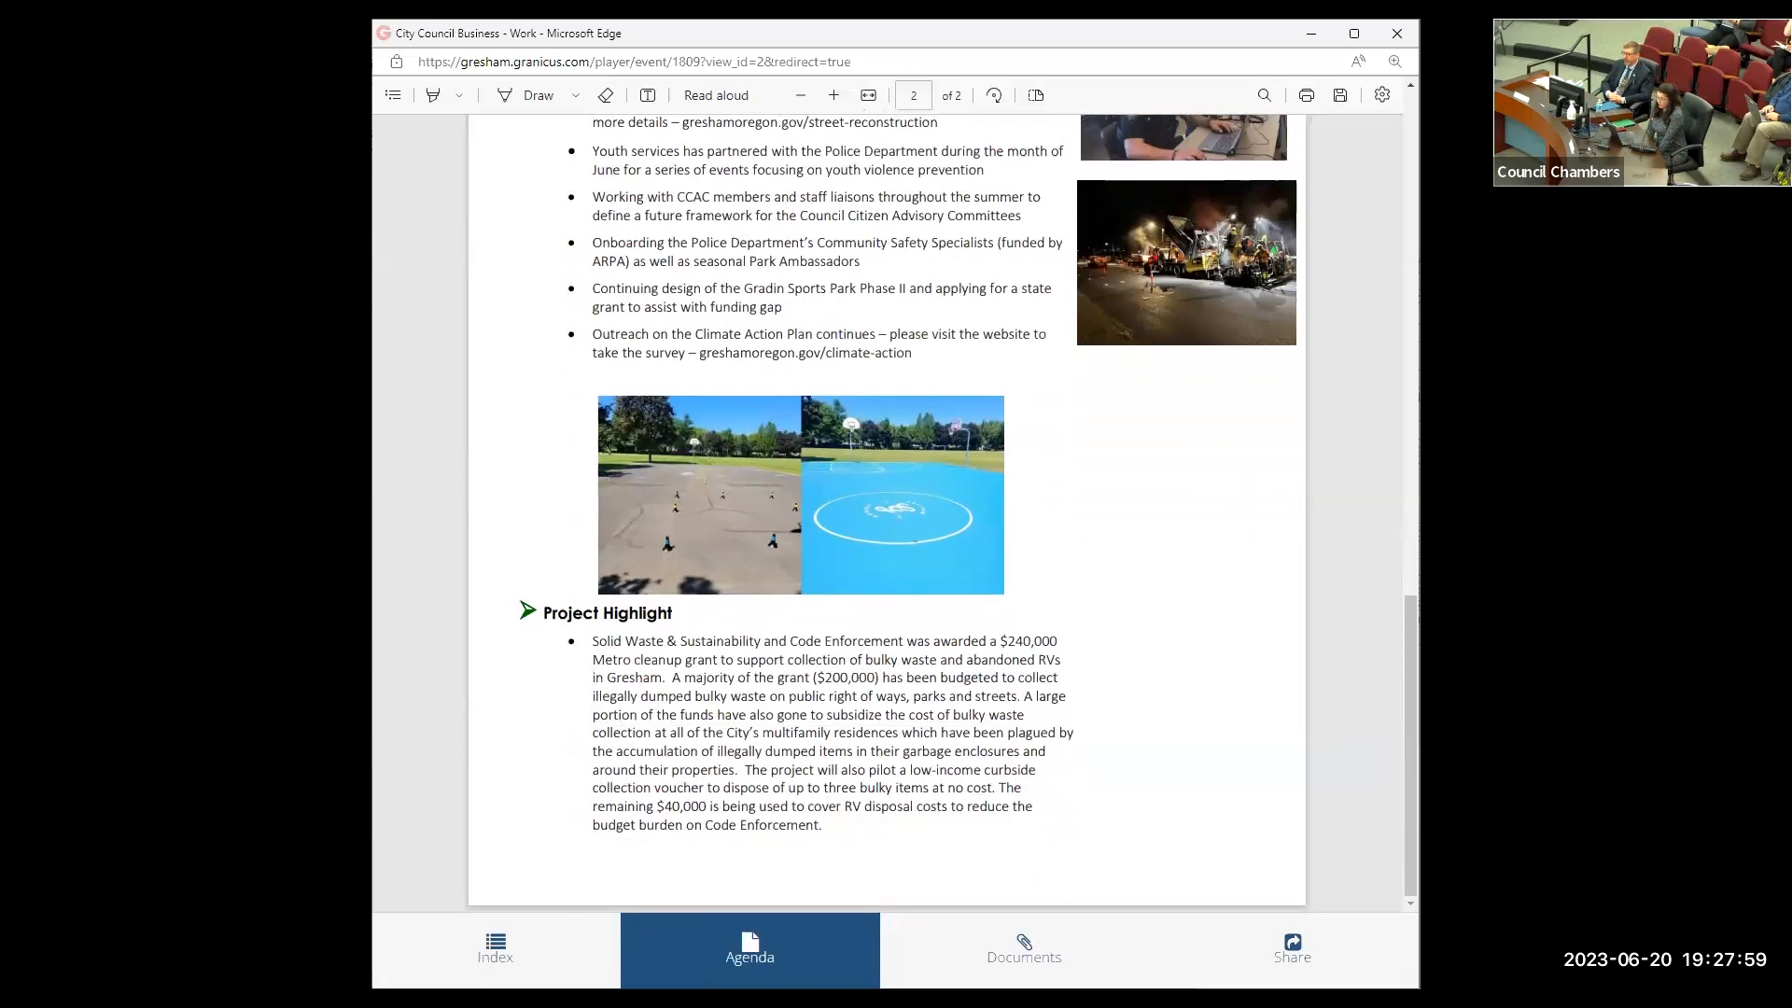